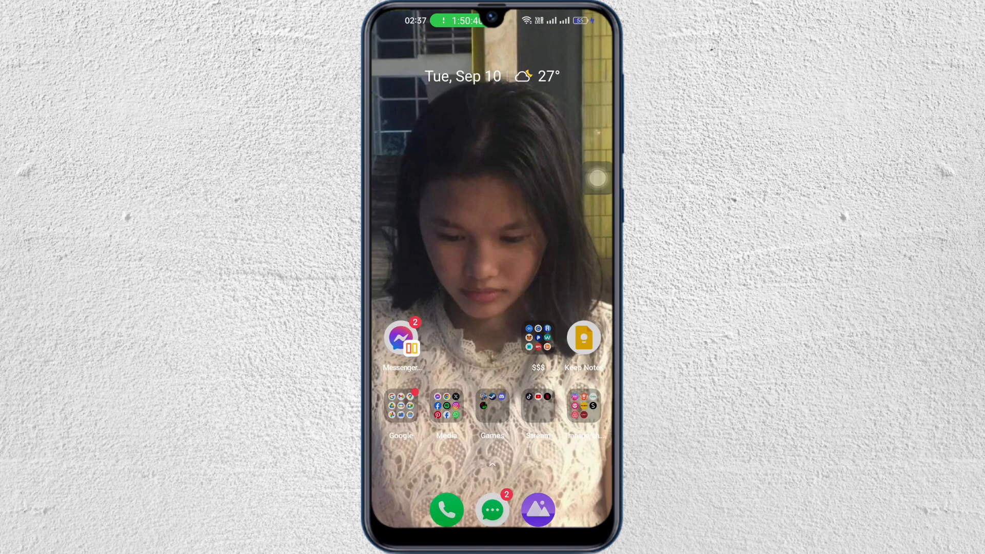
- Launch TikTok from the Stream folder so the profile page appears
{"action": "left_click", "coordinate": [538, 405]}
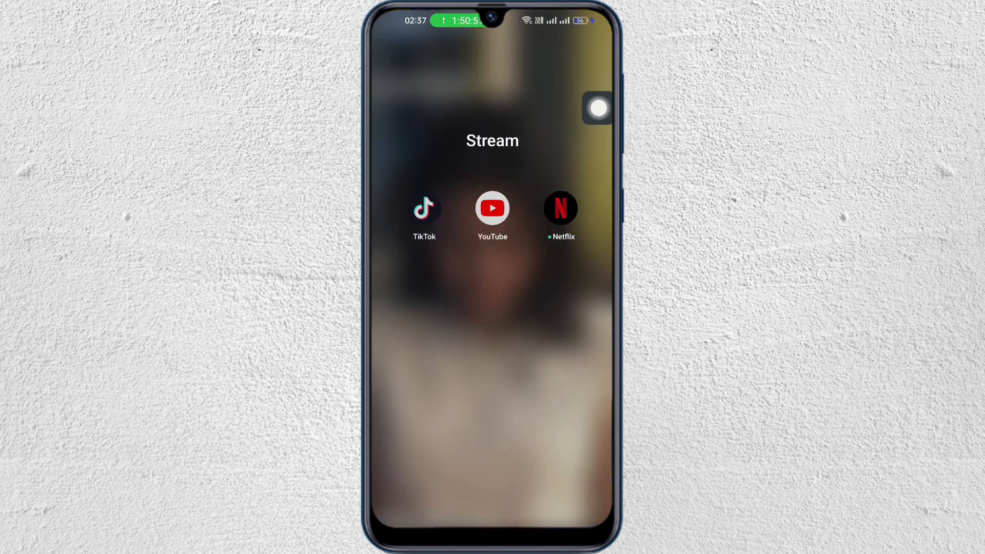
{"action": "left_click", "coordinate": [425, 209]}
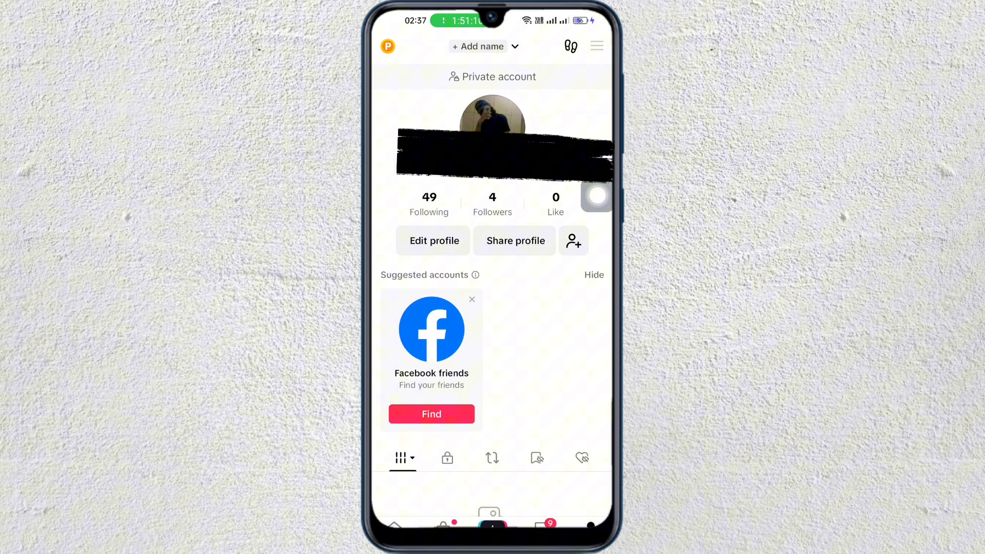
- Go to Settings and privacy from the profile menu and scroll toward Support & About
{"action": "left_click", "coordinate": [598, 46]}
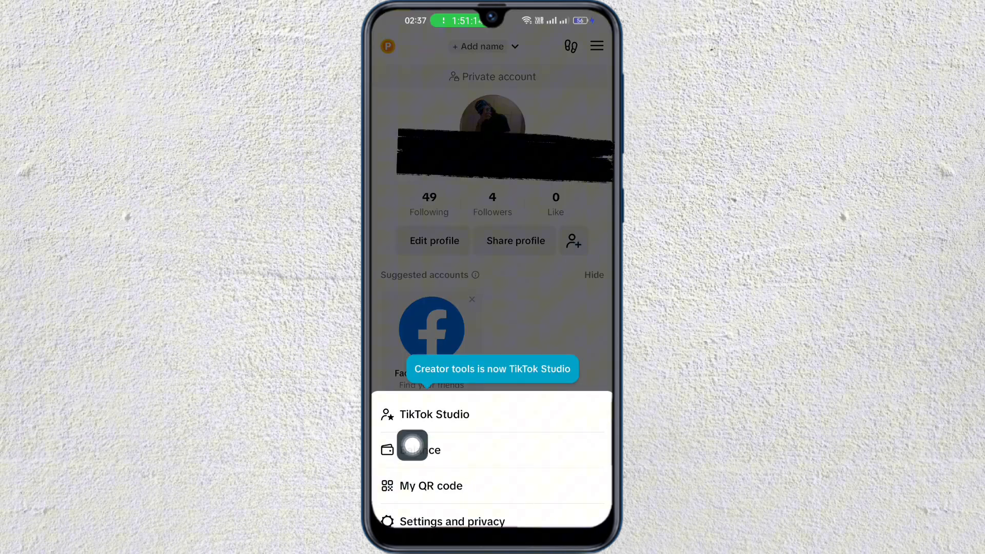
{"action": "left_click", "coordinate": [452, 521]}
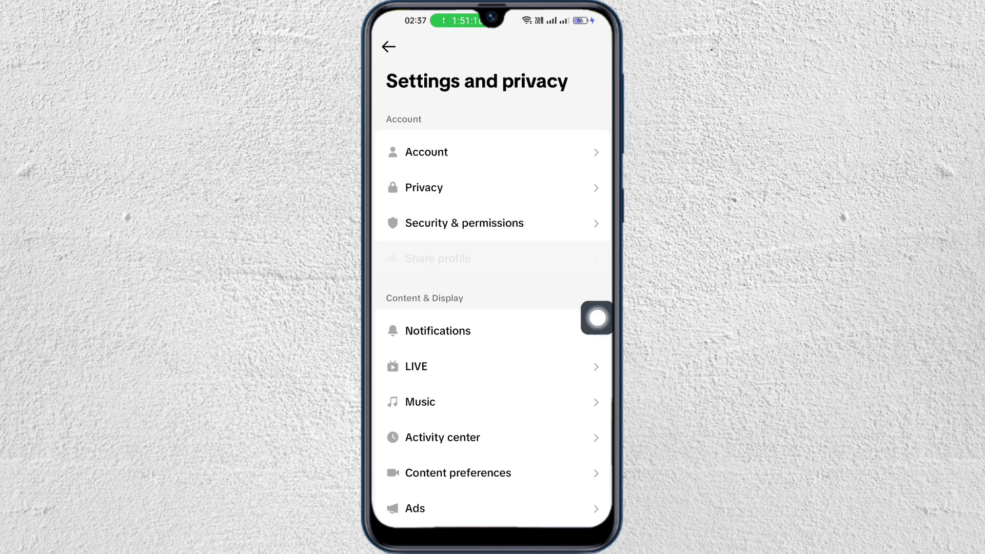
{"action": "scroll", "scroll_direction": "down", "scroll_amount": 3}
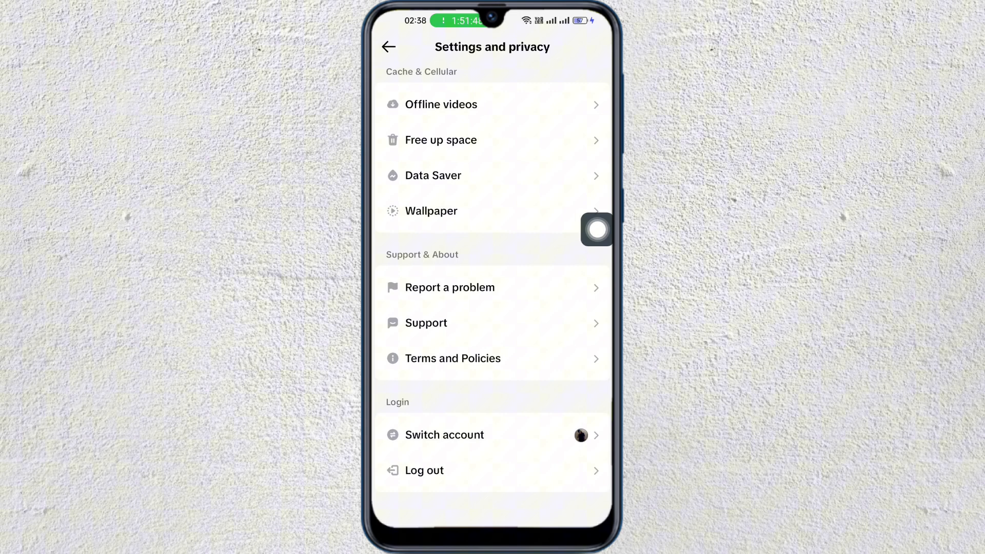
- Enter Report a problem and expand the Subscription topic in the Topics list
{"action": "left_click", "coordinate": [450, 288]}
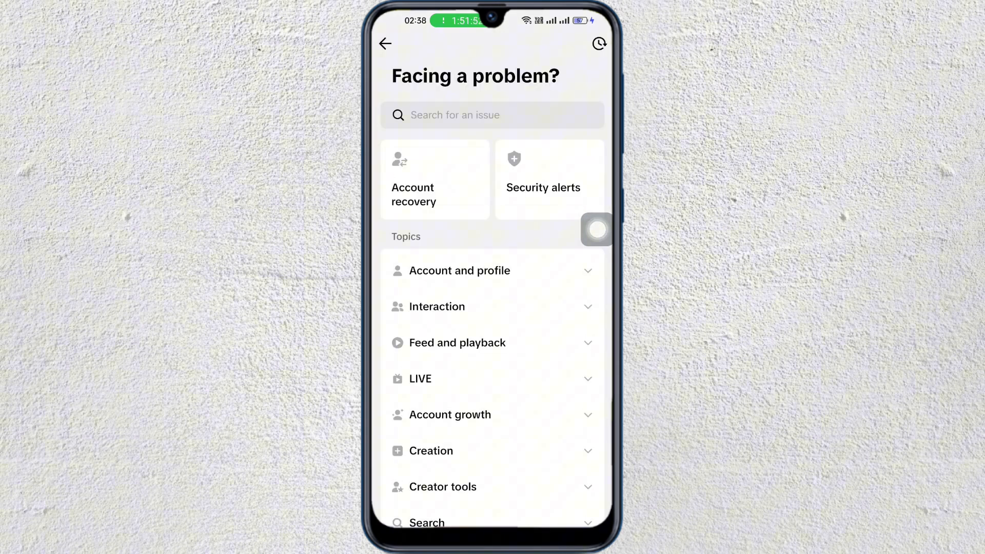
{"action": "scroll", "scroll_direction": "down", "scroll_amount": 3}
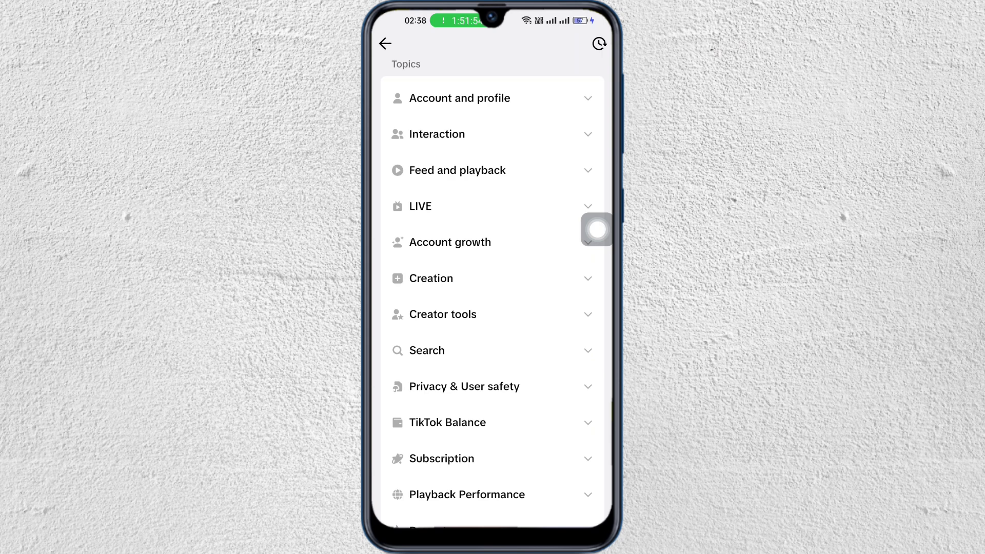
{"action": "scroll", "scroll_direction": "down", "scroll_amount": 3}
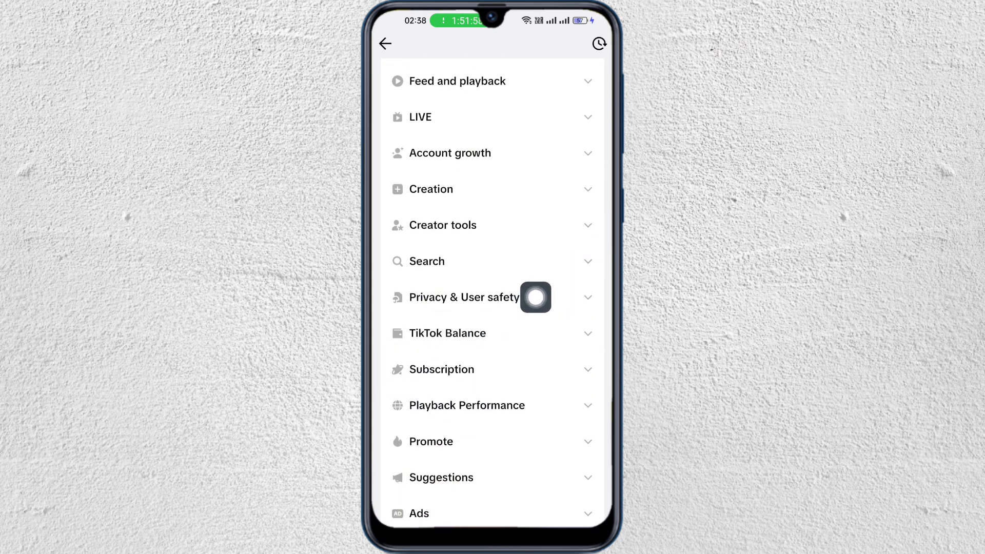
{"action": "left_click", "coordinate": [441, 370]}
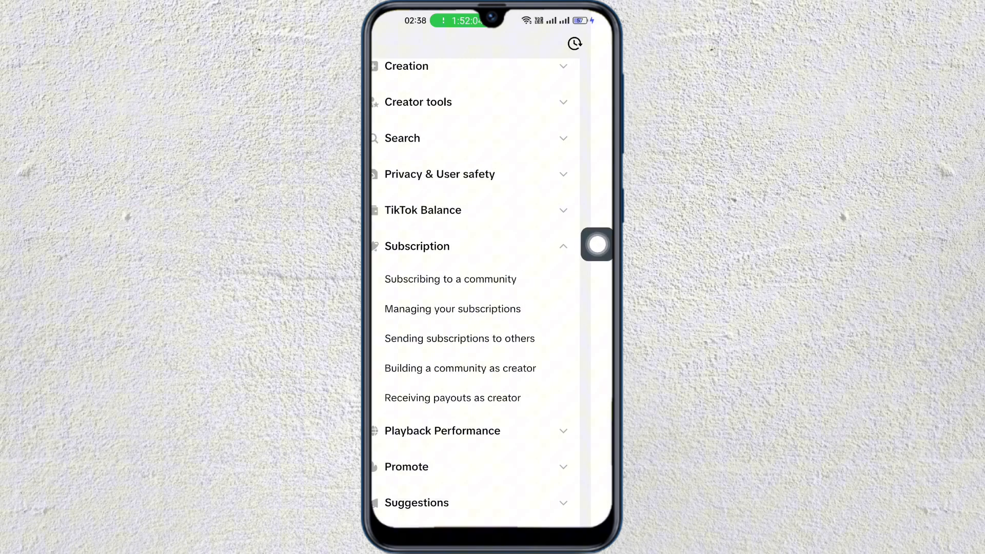
- From Managing your subscriptions, view 'How can I cancel an auto-renewal subscription?', back out, and reopen it
{"action": "left_click", "coordinate": [452, 308]}
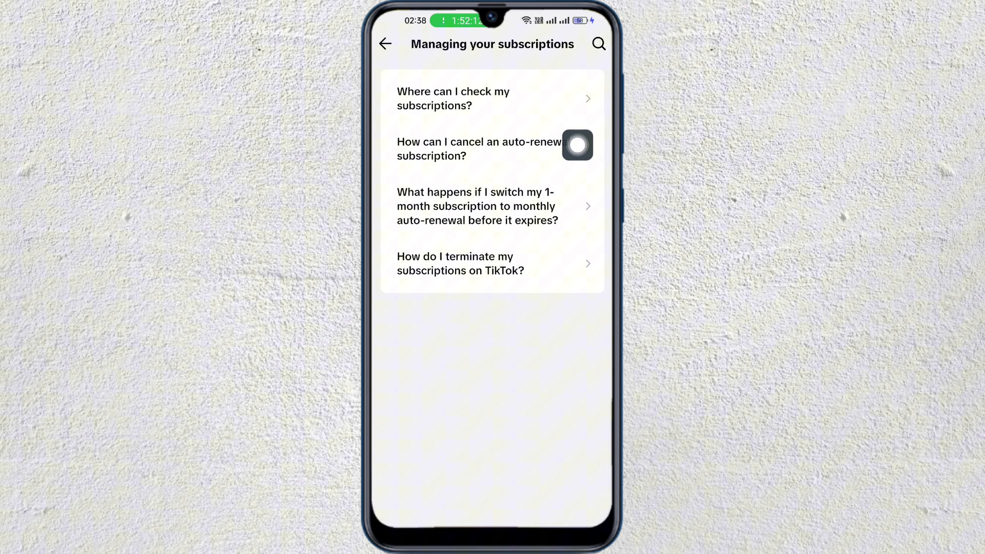
{"action": "left_click", "coordinate": [478, 149]}
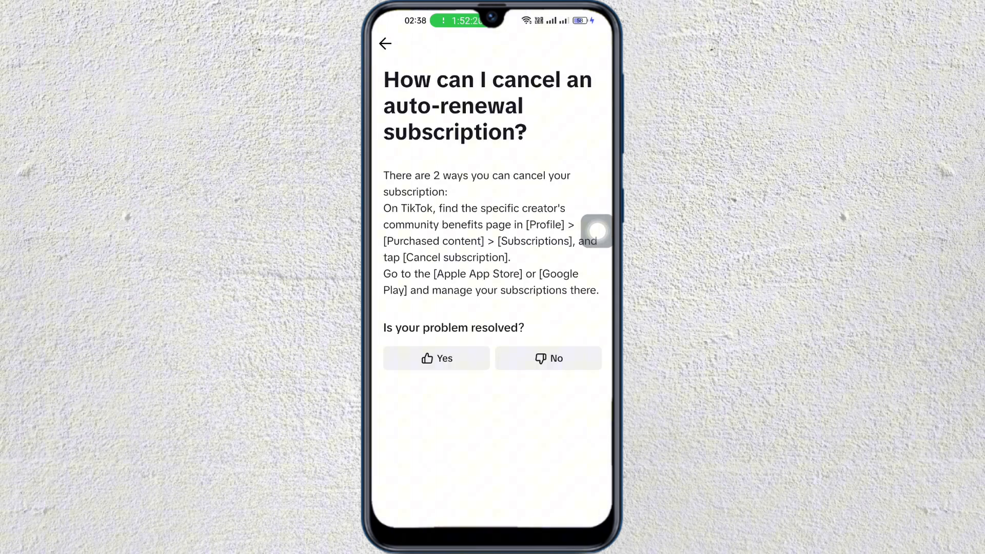
{"action": "left_click", "coordinate": [388, 43]}
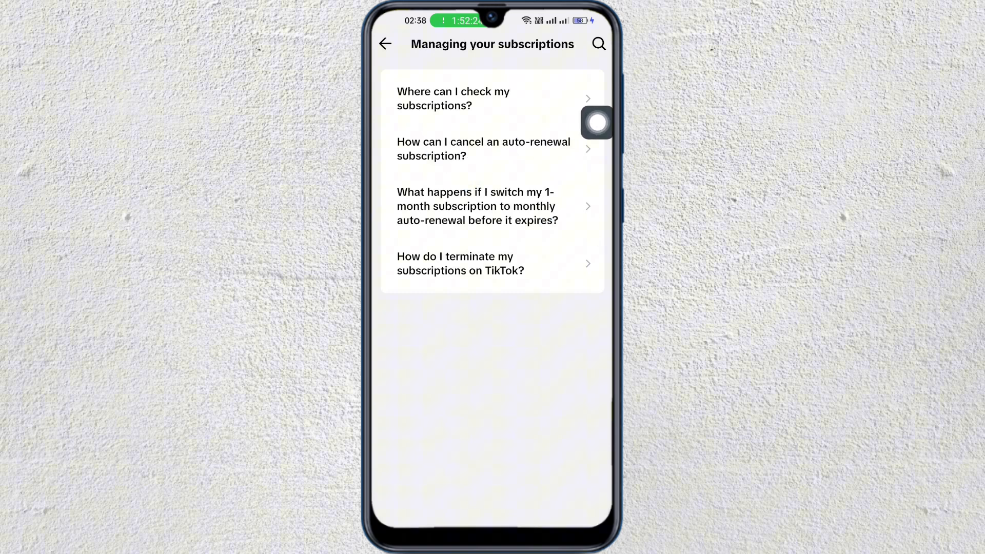
{"action": "left_click", "coordinate": [484, 149]}
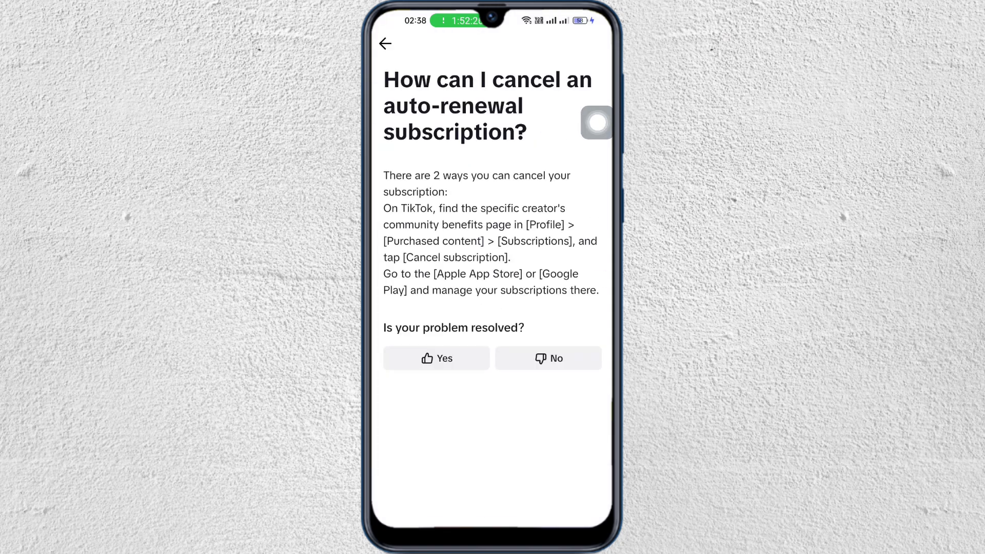